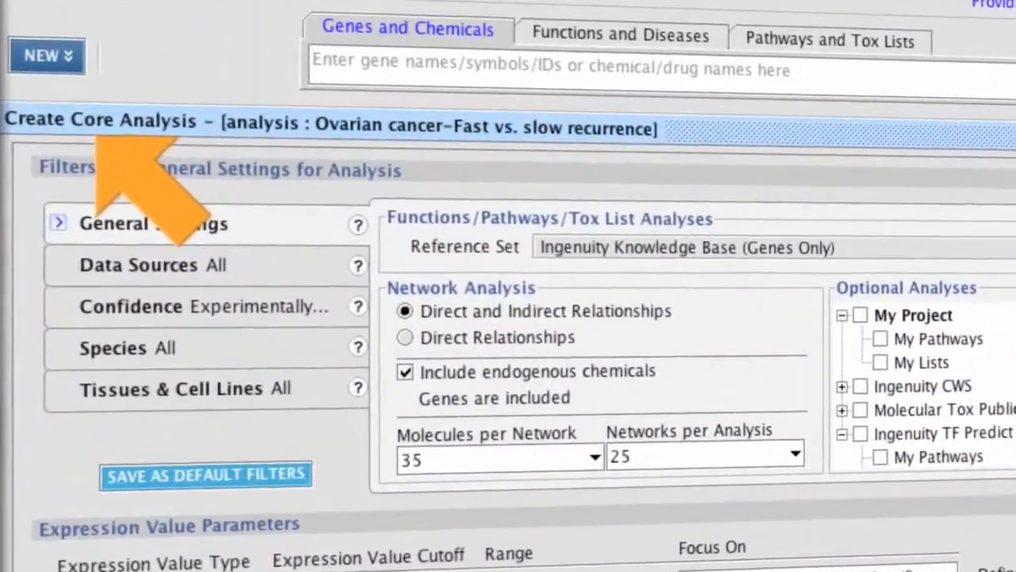
# Run the core analysis with Fold Change 1.5 and p-value 0.05 cutoffs
pyautogui.scroll(-3)
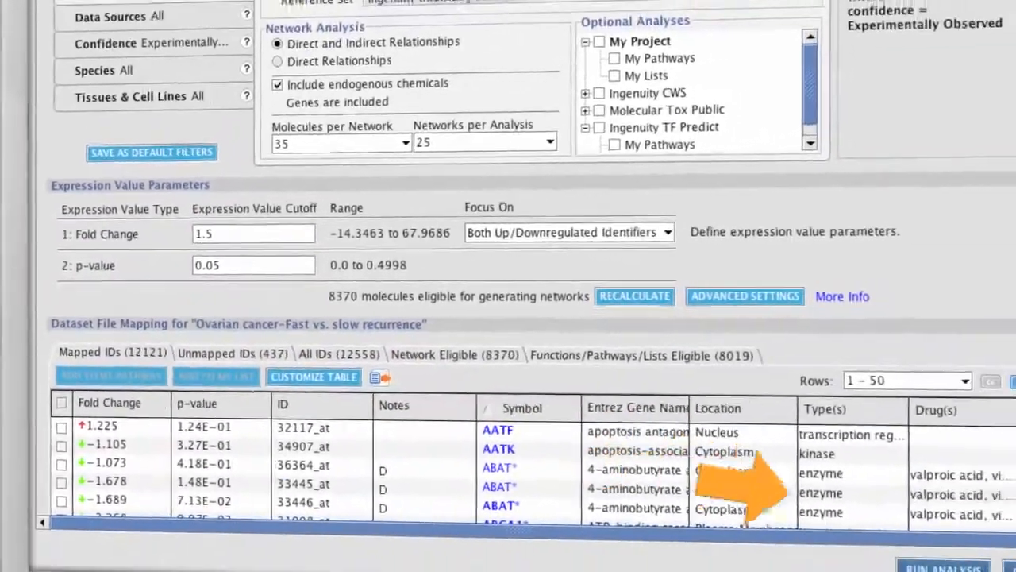
pyautogui.click(944, 557)
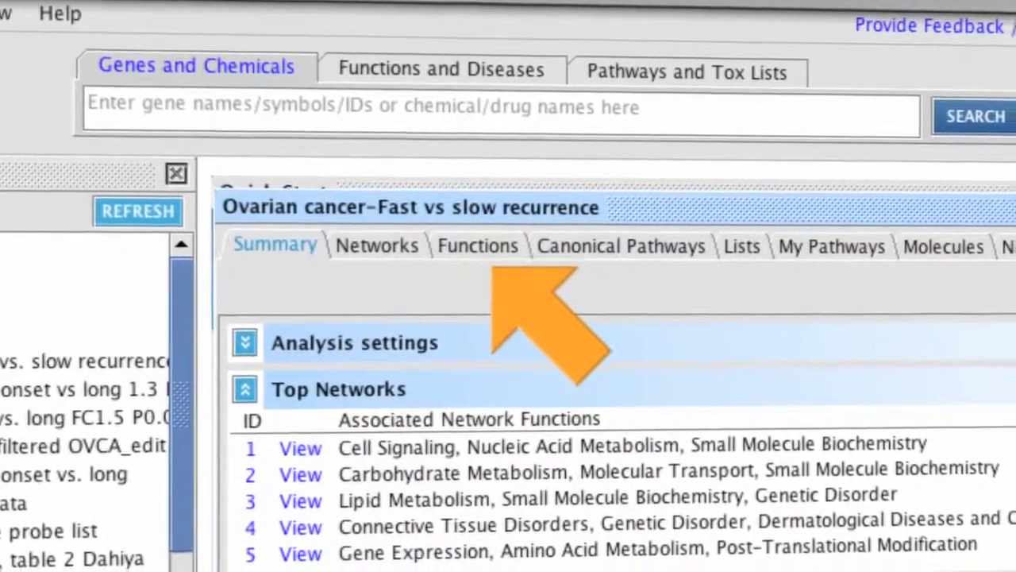
# Switch the analysis results from the Top Networks summary to the Functions results
pyautogui.click(298, 447)
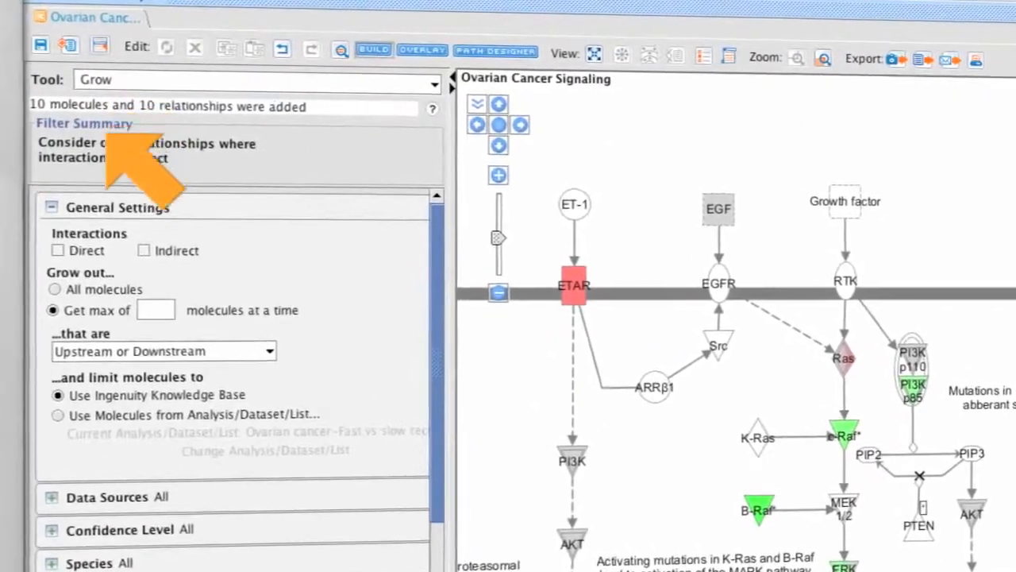
# Grow the Ovarian Cancer Signaling pathway with Direct interactions, adding 10 molecules and 10 relationships
pyautogui.click(57, 251)
pyautogui.write('10')
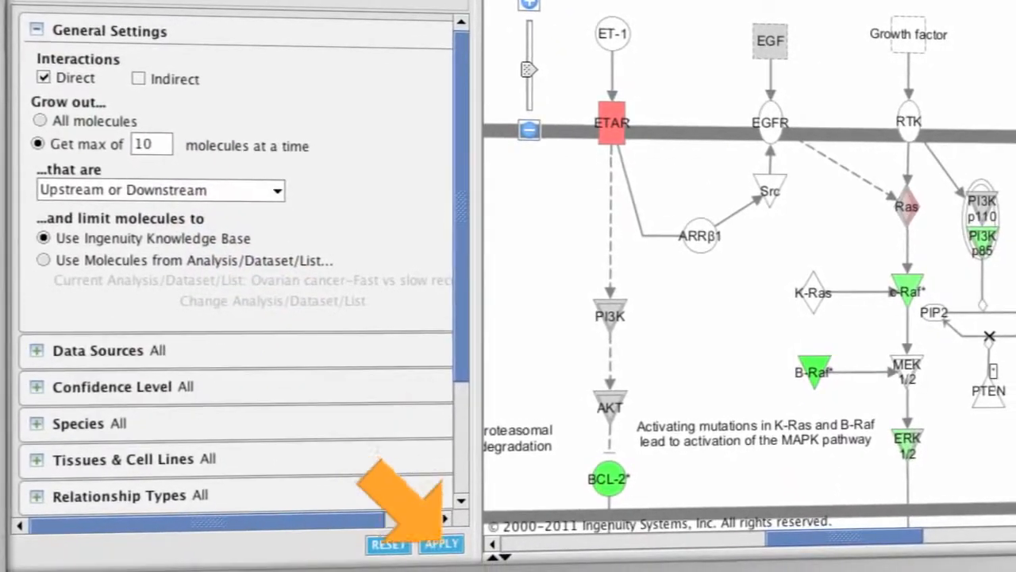
pyautogui.click(442, 542)
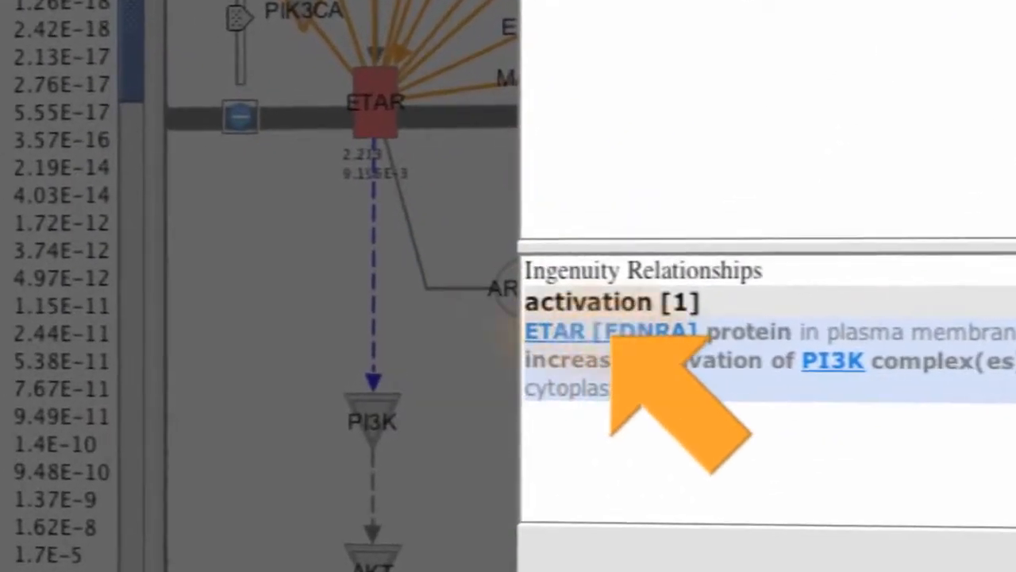
# Follow the ETAR–PI3K activation evidence to PubMed article 16322321
pyautogui.click(606, 331)
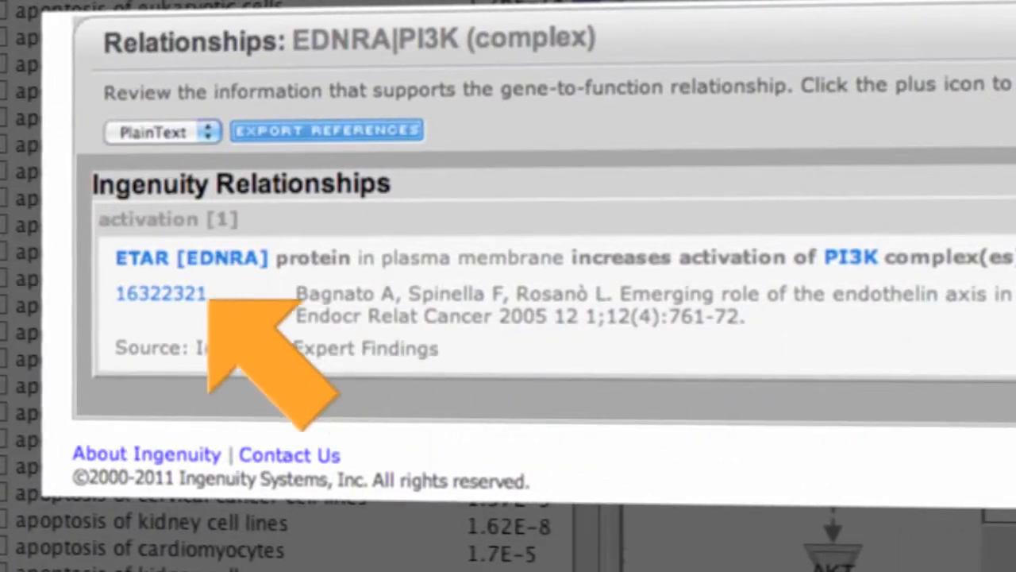
pyautogui.click(161, 292)
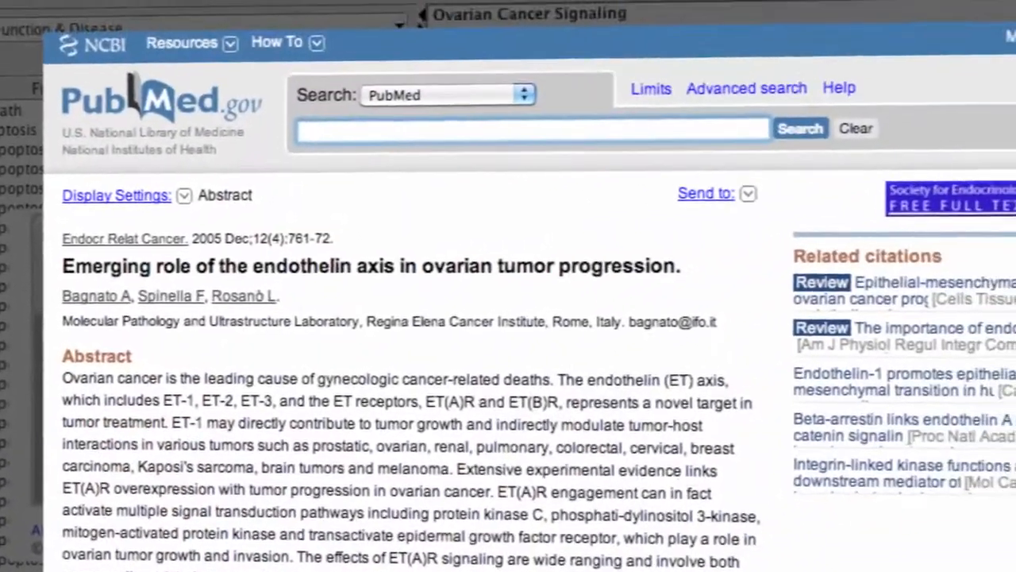